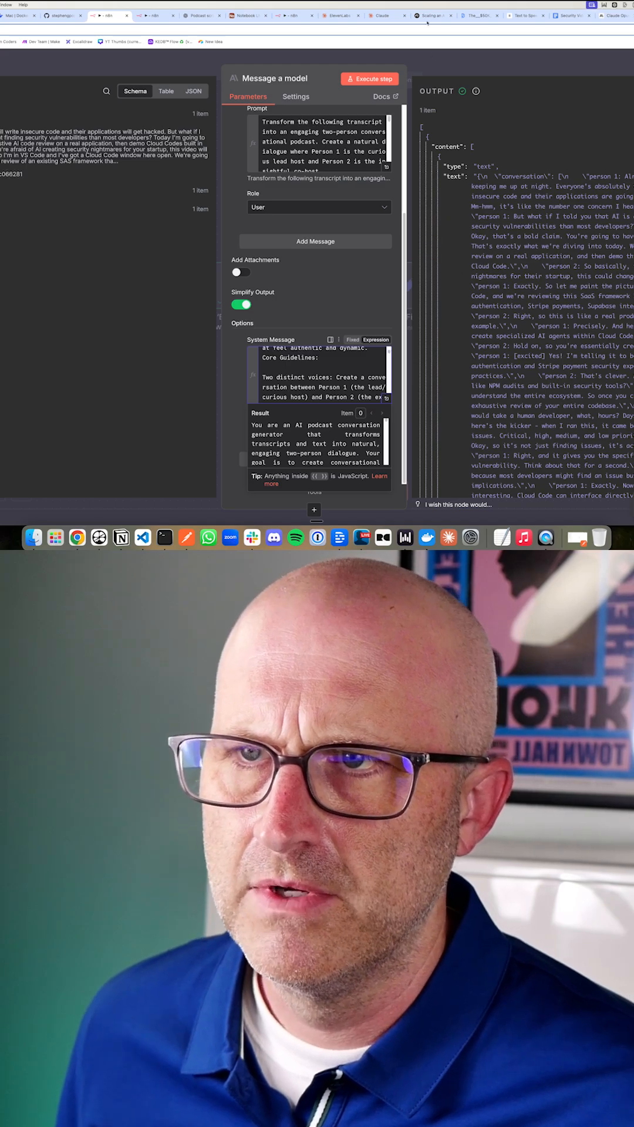
Switch to the NotebookLM tab showing the 'Scaling an AI Product' notebook
click(433, 16)
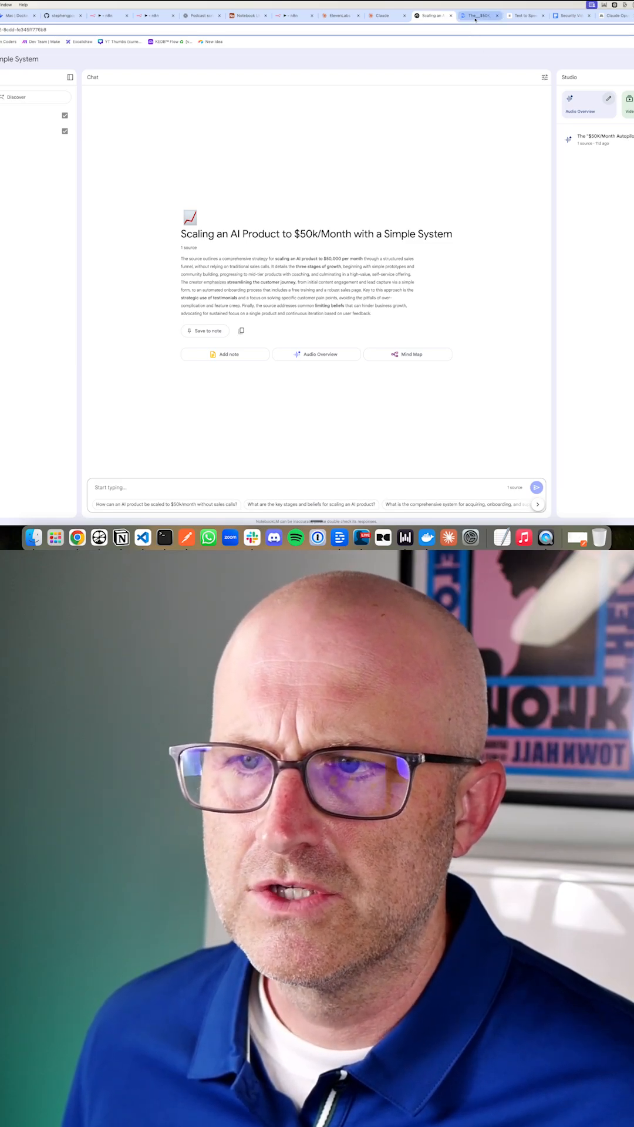
Switch to the Claude chat with the attached two-person sample transcript
click(476, 16)
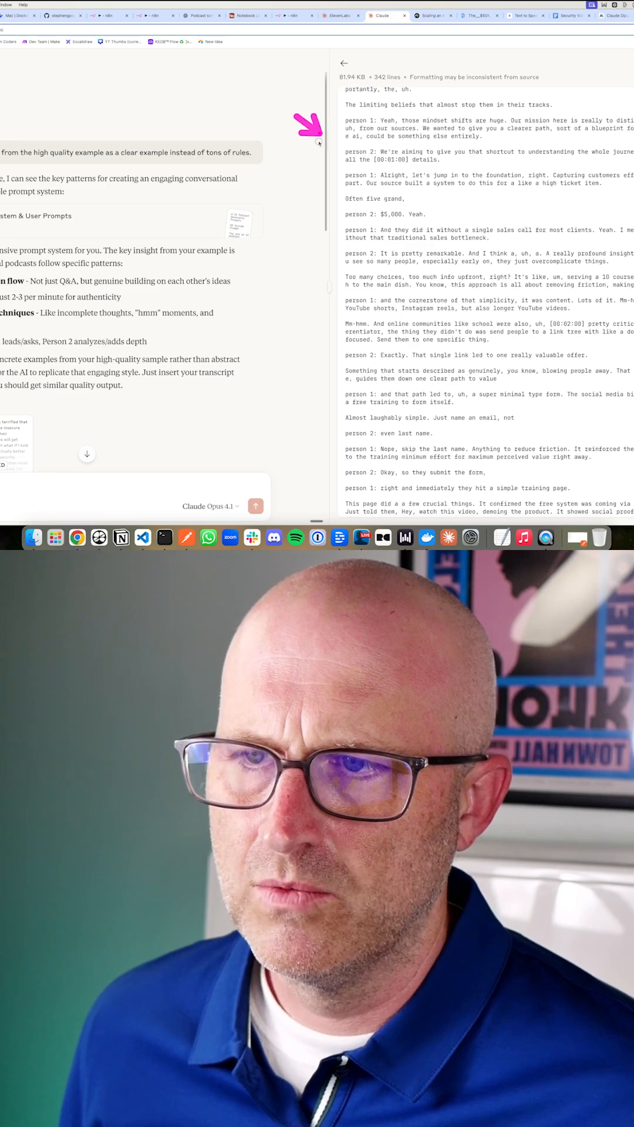
Scroll through the sample transcript preview, then switch to the ElevenLabs SSML pauses chat
scroll(down, 3)
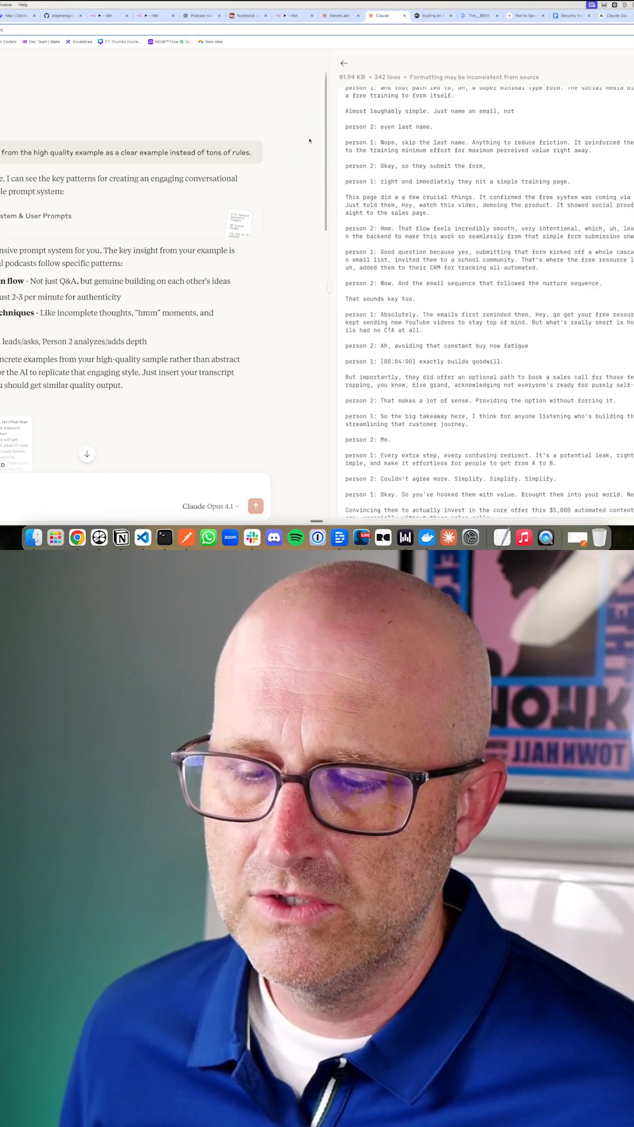
scroll(down, 3)
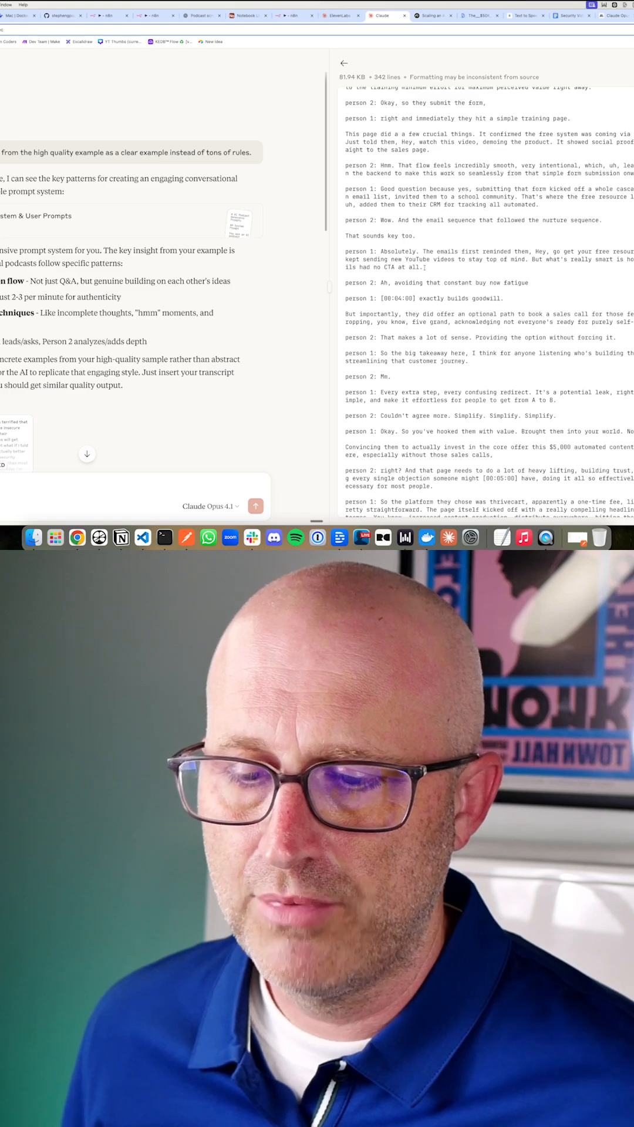
scroll(down, 3)
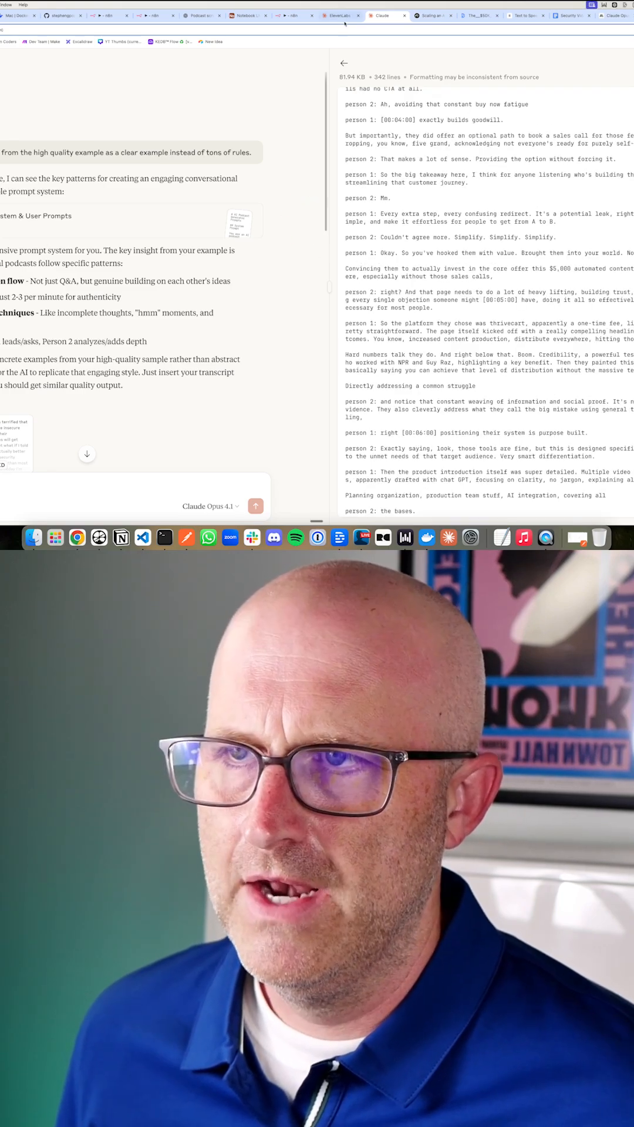
click(343, 15)
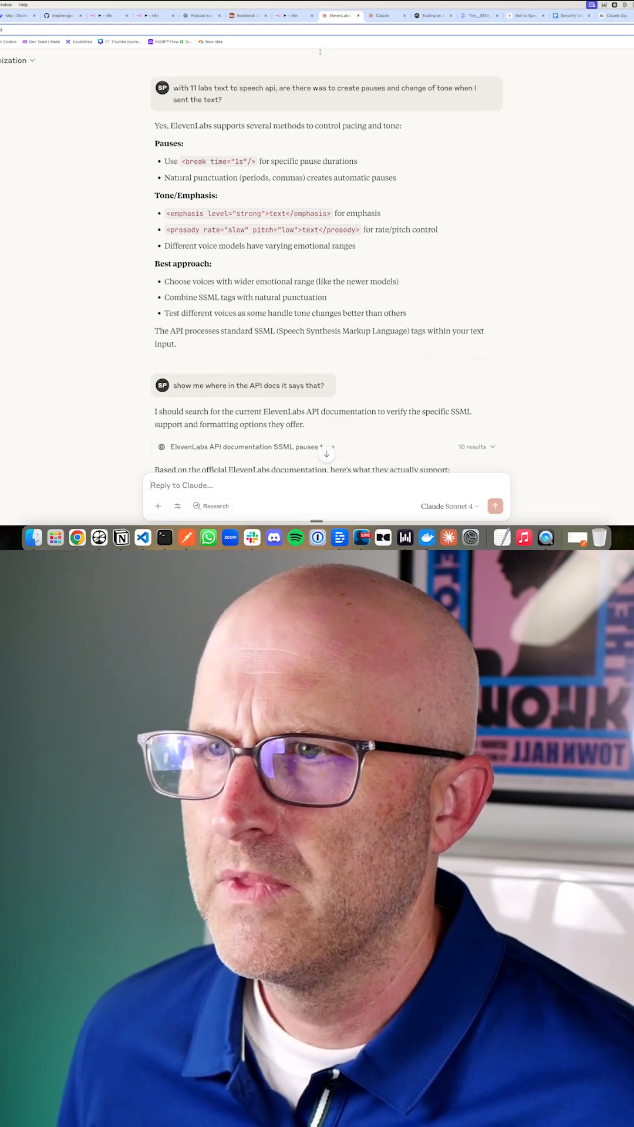
Return to the Claude transcript chat and scroll its preview
click(383, 16)
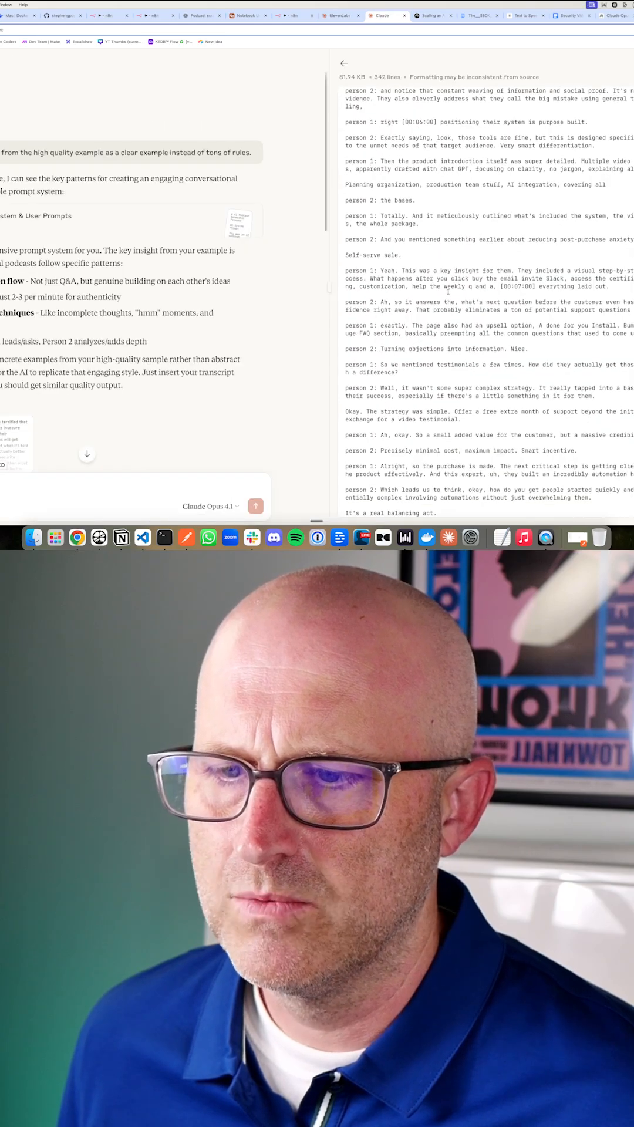
scroll(down, 3)
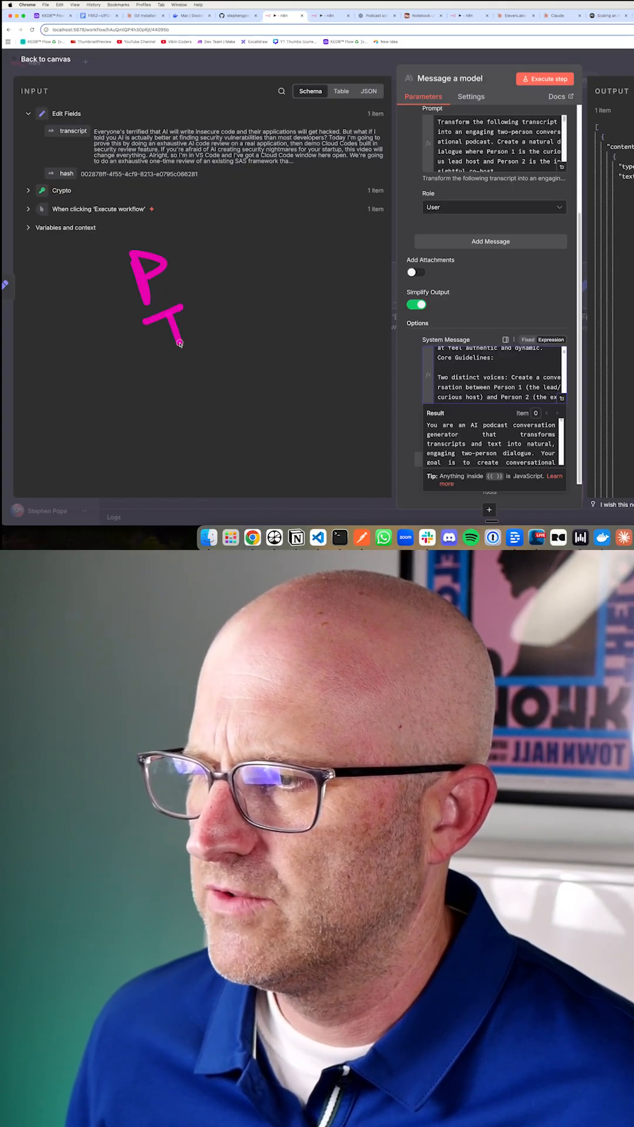
drag(179, 352, 212, 392)
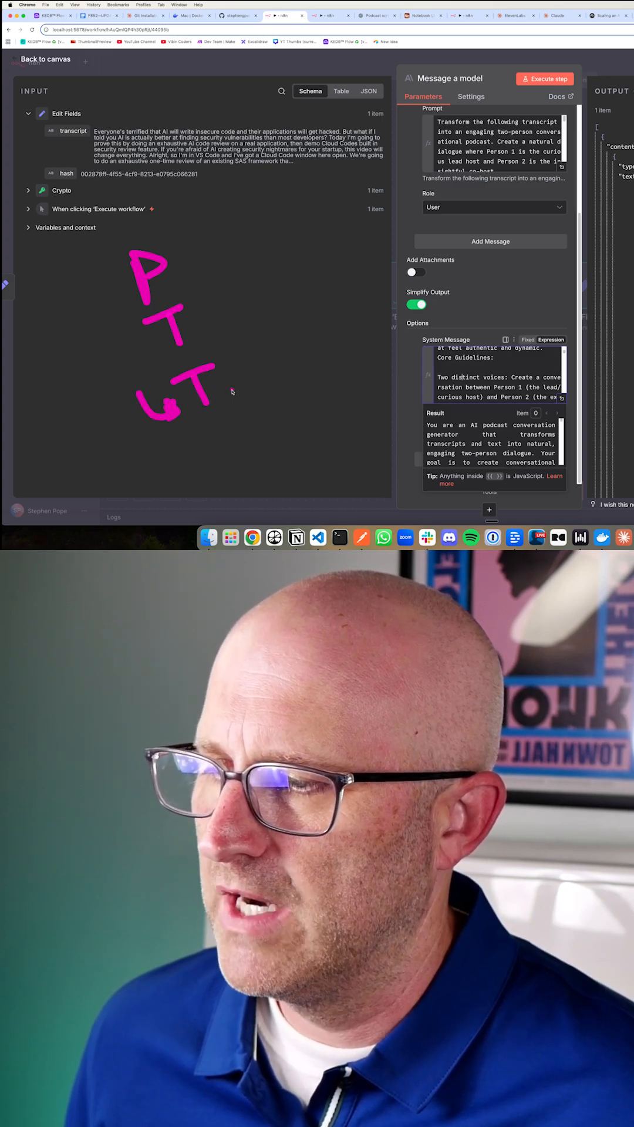
drag(216, 395, 223, 474)
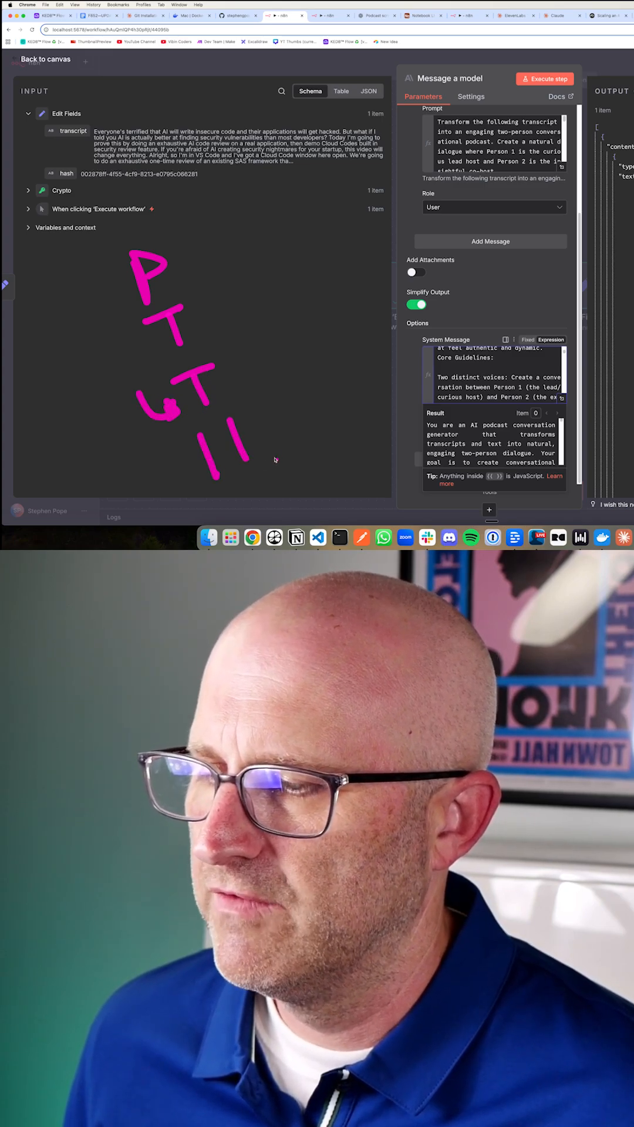